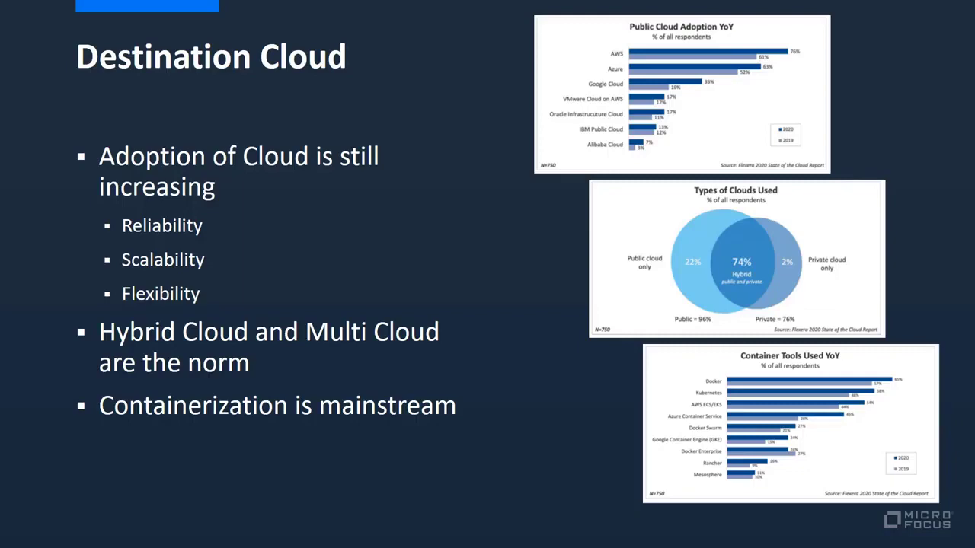
# Step: Bring up the Bank demo stateful set running one of one pods in Kubernetes Dashboard
pyautogui.press('right')
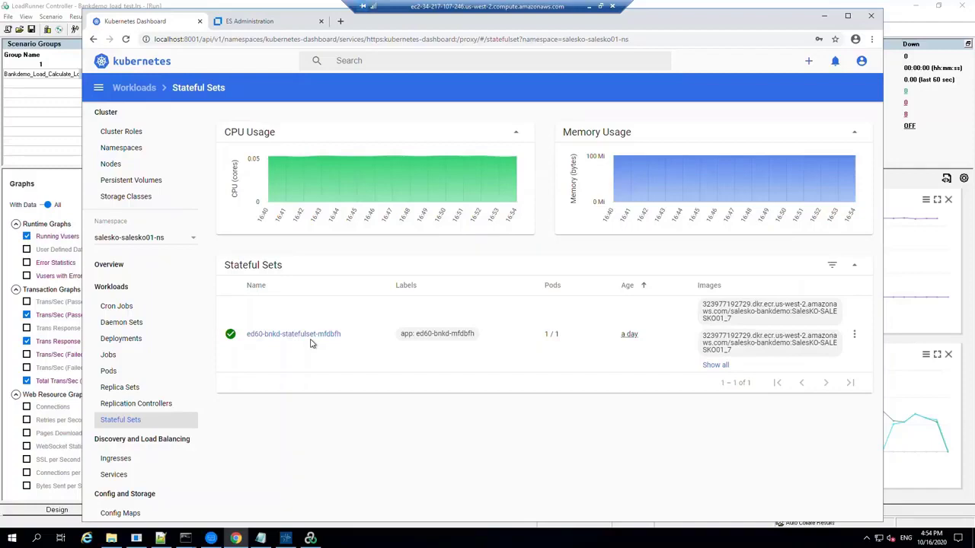
pyautogui.moveTo(322, 371)
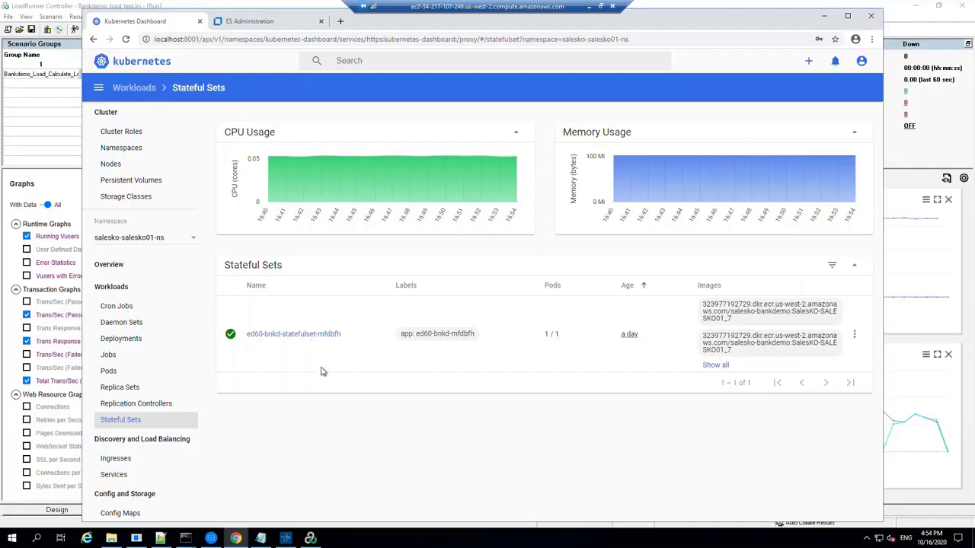
pyautogui.click(284, 538)
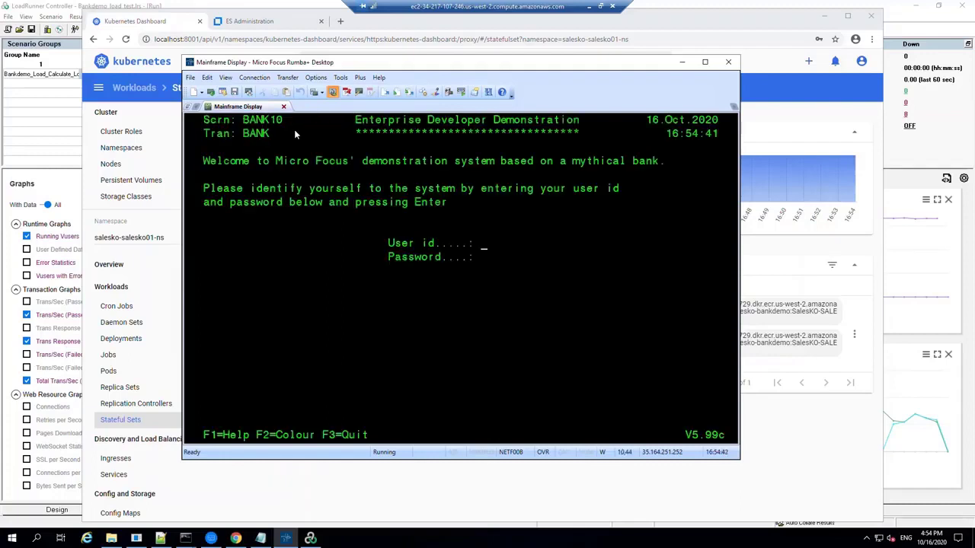
# Step: Sign in as b0001 and calculate a 1000 loan at 5.0 over 36 months
pyautogui.write('b0001')
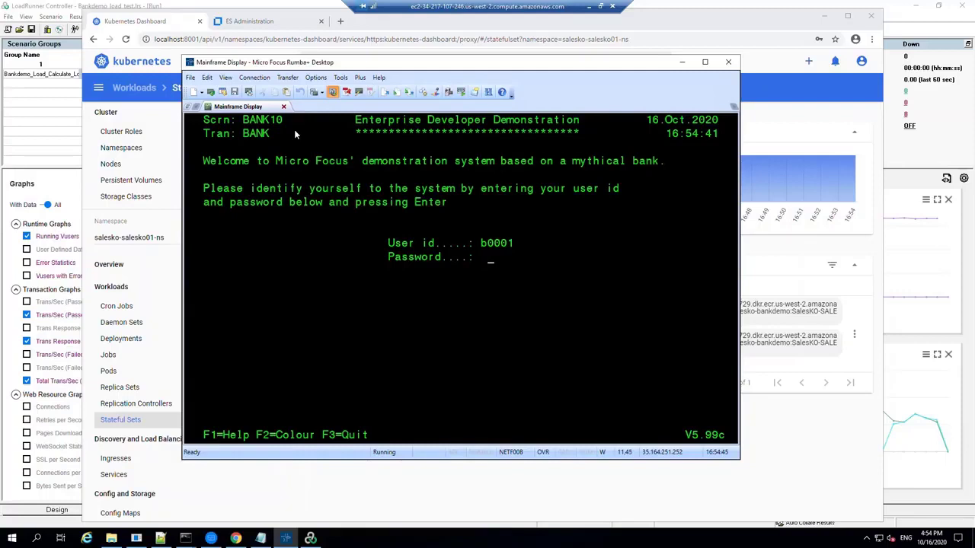
pyautogui.press('enter')
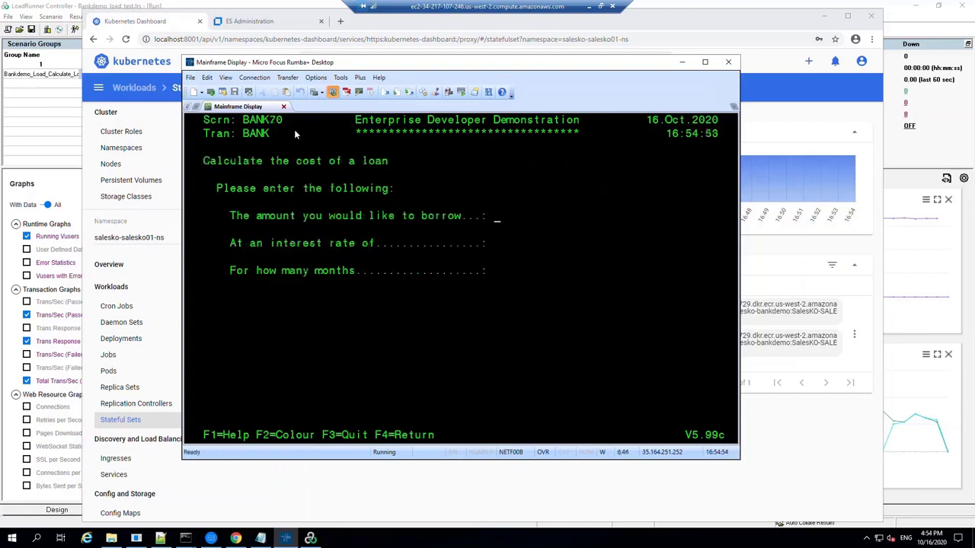
pyautogui.write('1000')
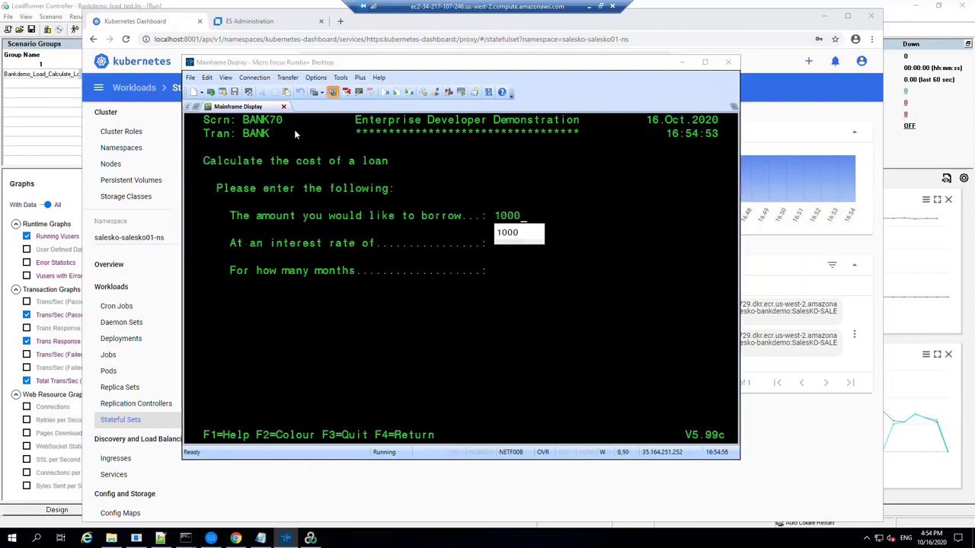
pyautogui.press('enter')
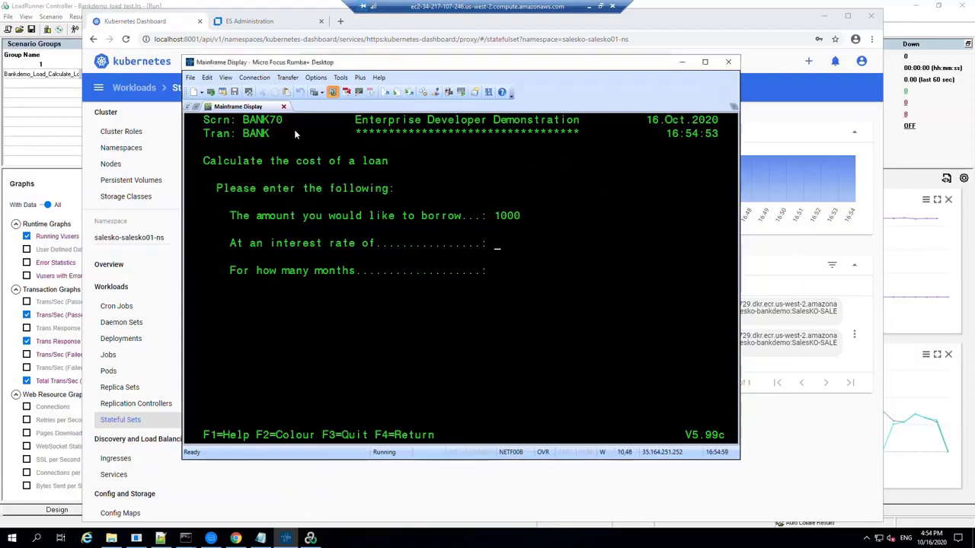
pyautogui.write('5')
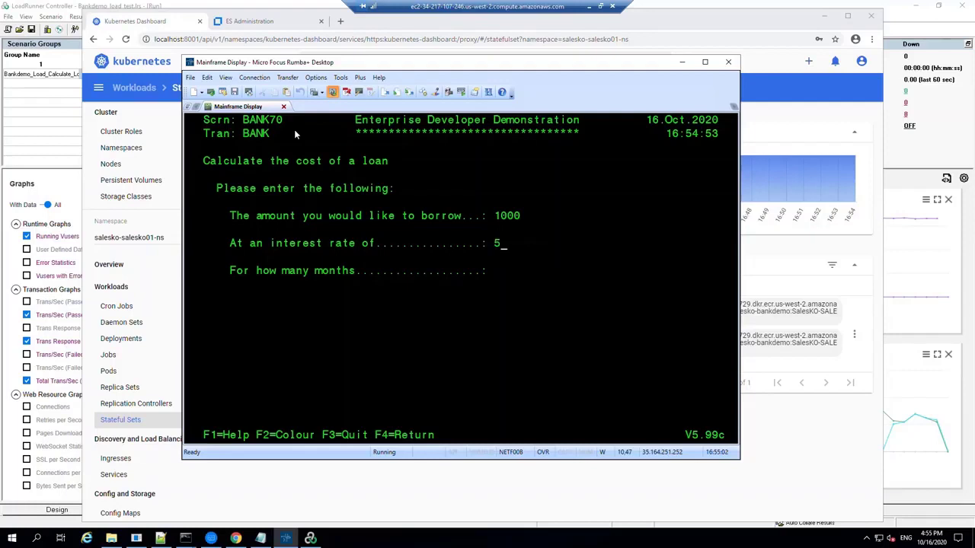
pyautogui.write('.0')
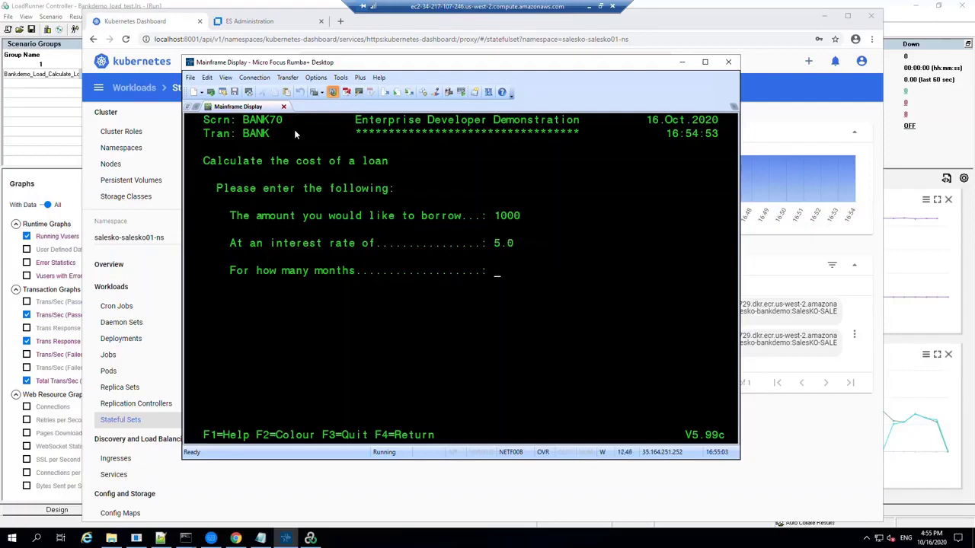
pyautogui.write('36')
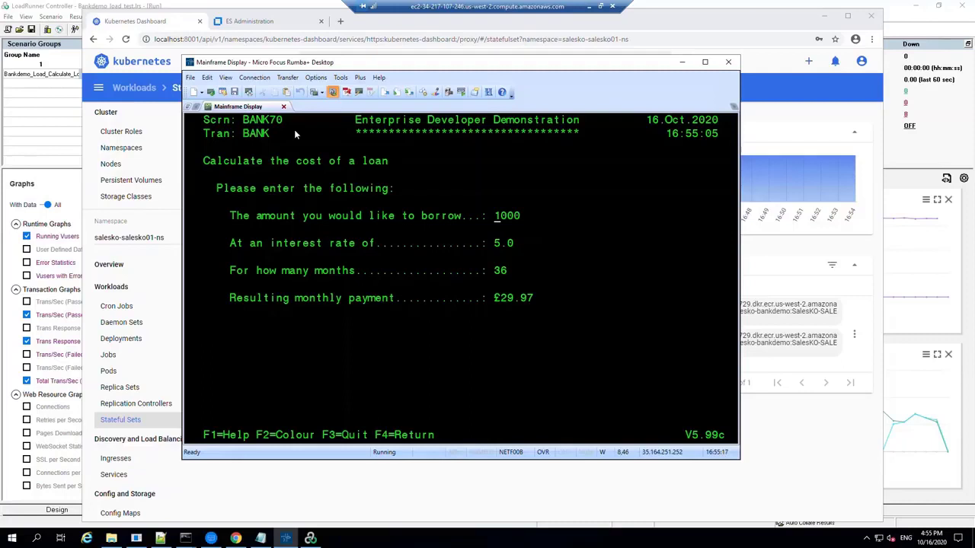
pyautogui.moveTo(305, 133)
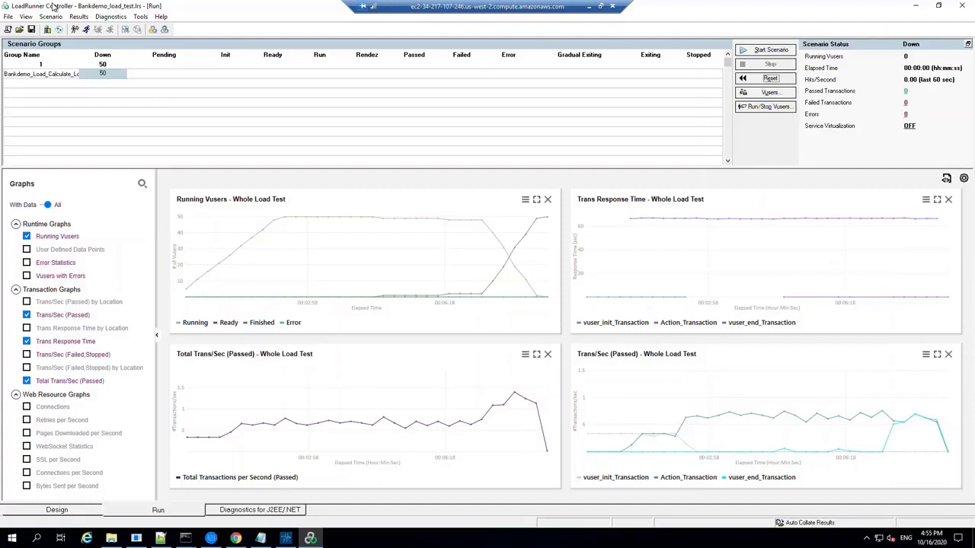
pyautogui.moveTo(661, 6)
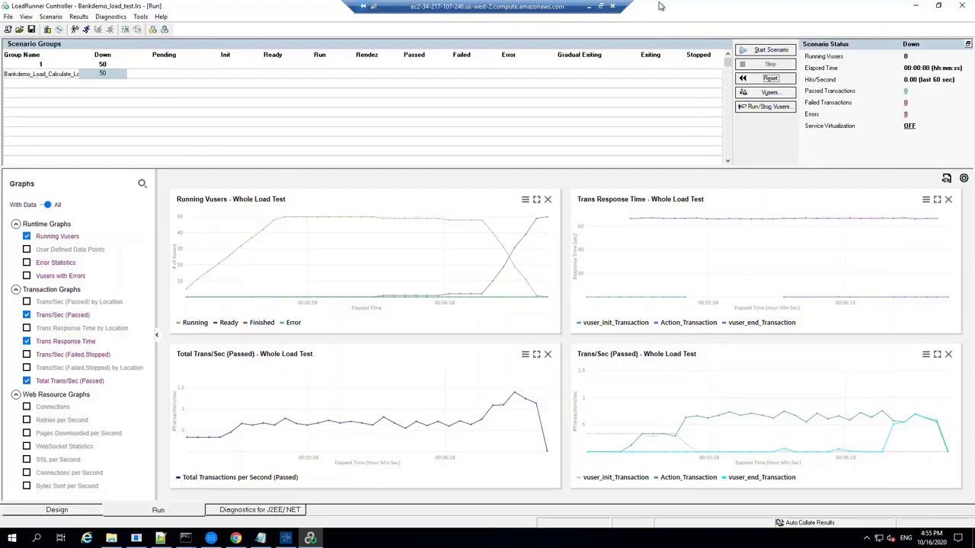
# Step: Start the Bankdemo scenario from the LoadRunner Run tab
pyautogui.click(771, 49)
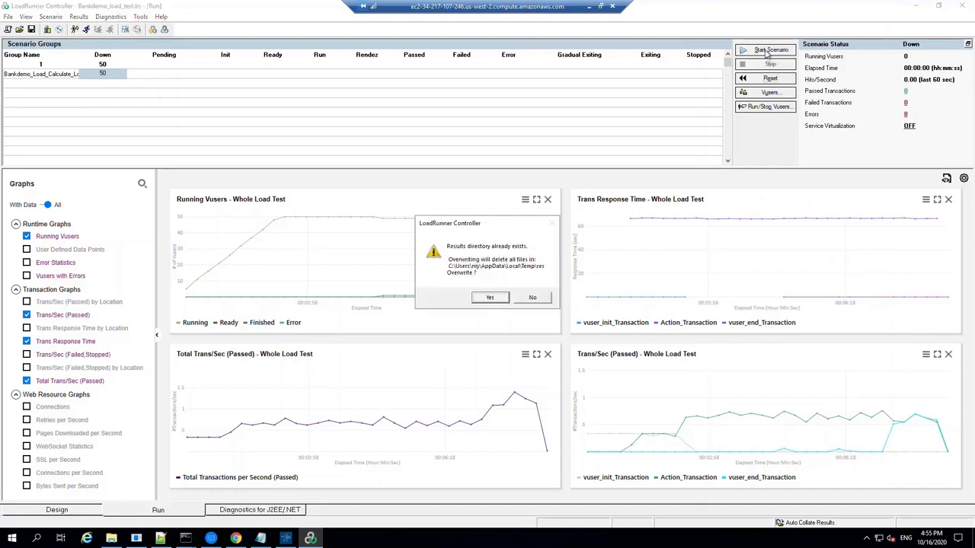
pyautogui.moveTo(489, 297)
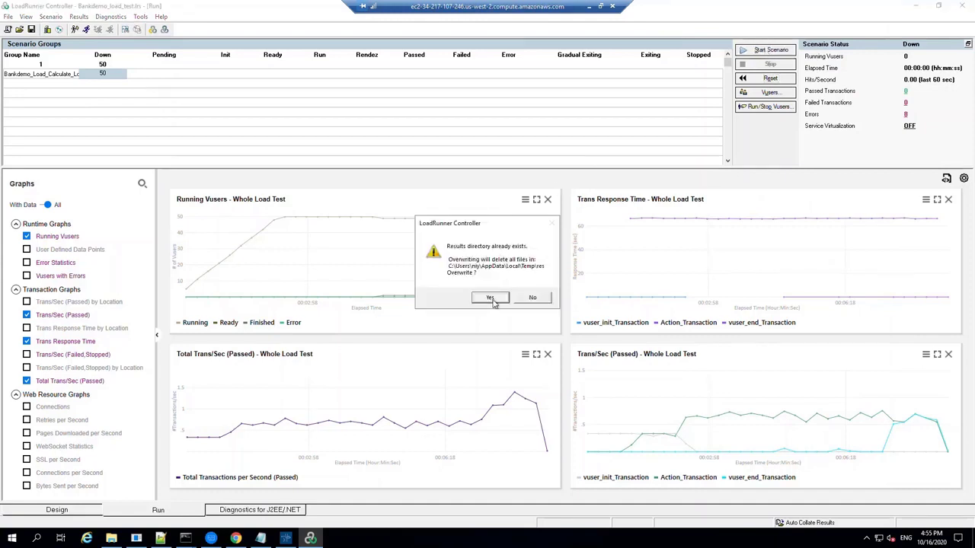
# Step: Confirm overwriting the existing results directory so the scenario runs
pyautogui.click(489, 297)
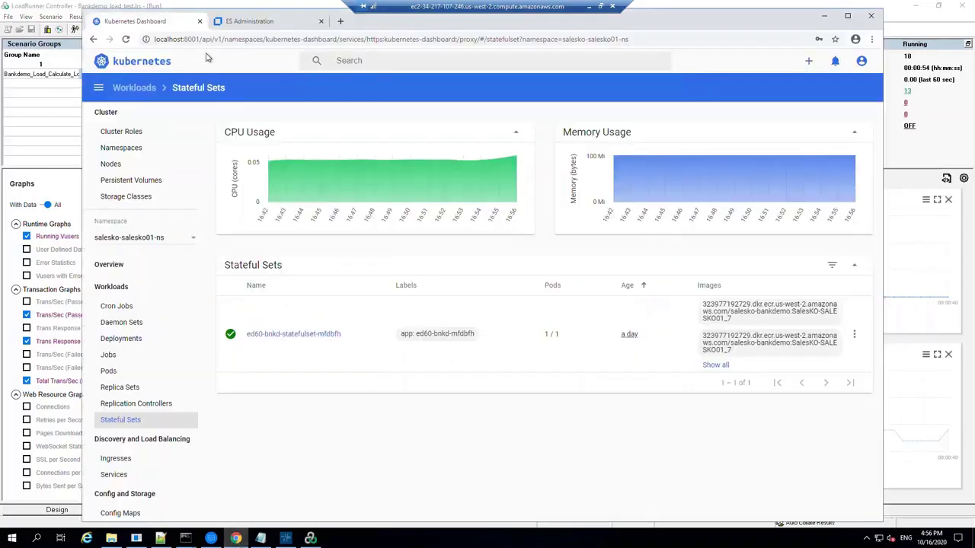
# Step: Log on to Enterprise Server Common Web Administration from its browser tab
pyautogui.click(250, 20)
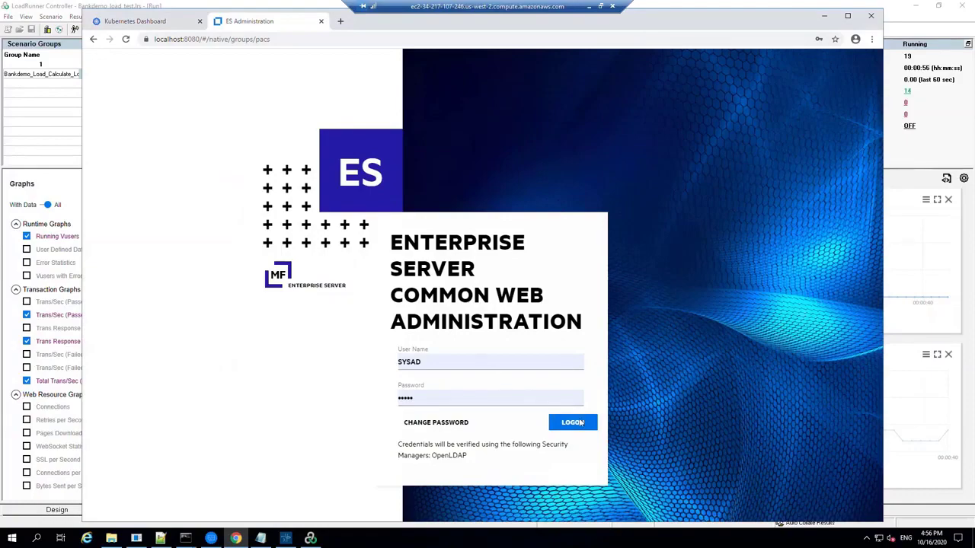
pyautogui.click(572, 422)
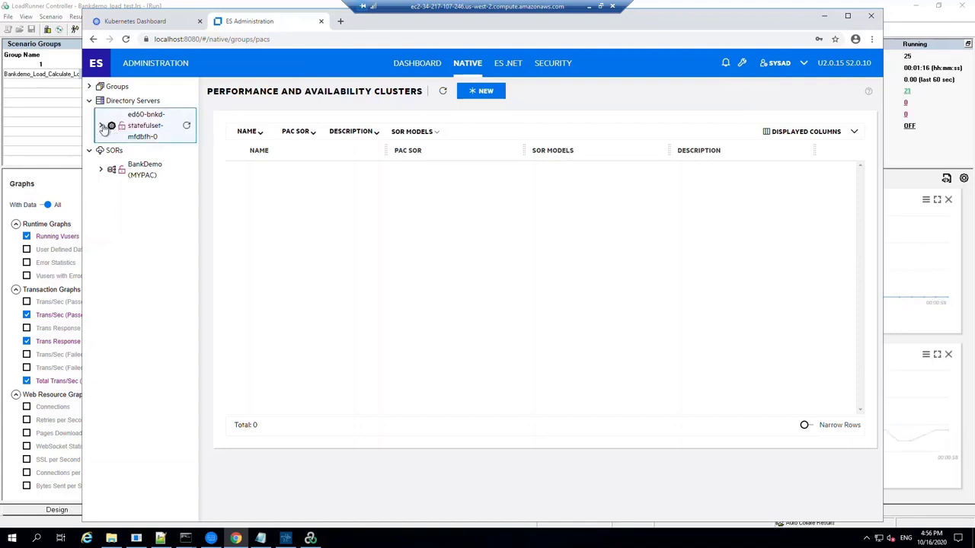
# Step: Expand the directory server, select BANKDEMO, and log on to the region
pyautogui.click(105, 126)
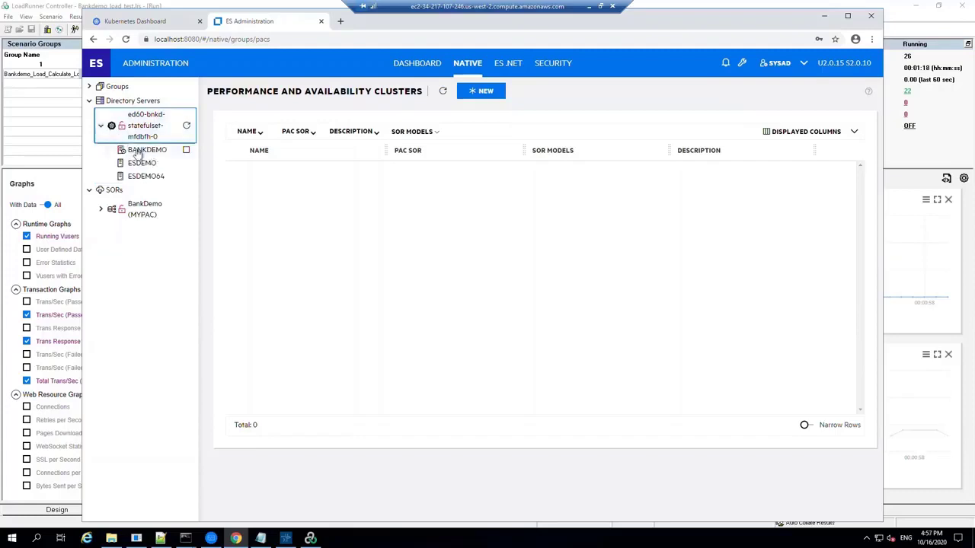
pyautogui.moveTo(166, 152)
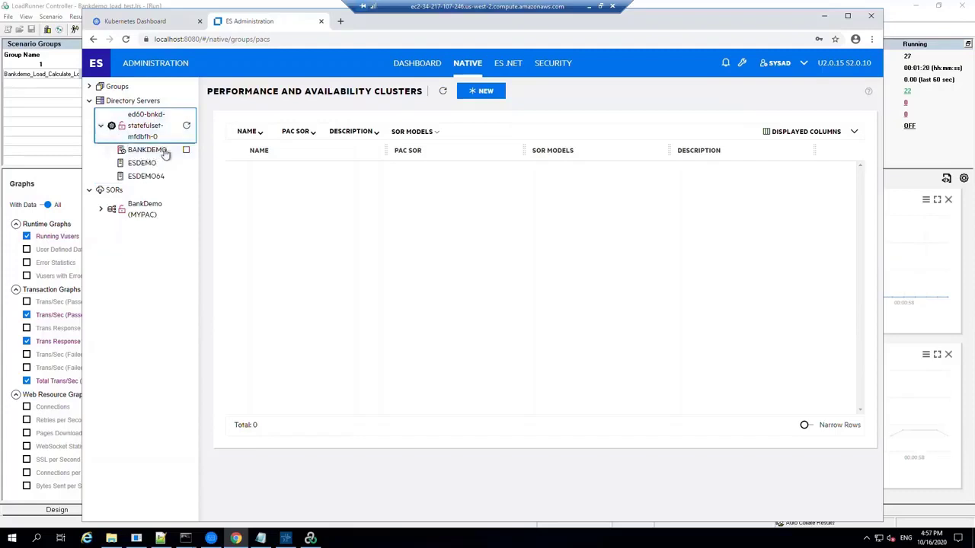
pyautogui.click(148, 150)
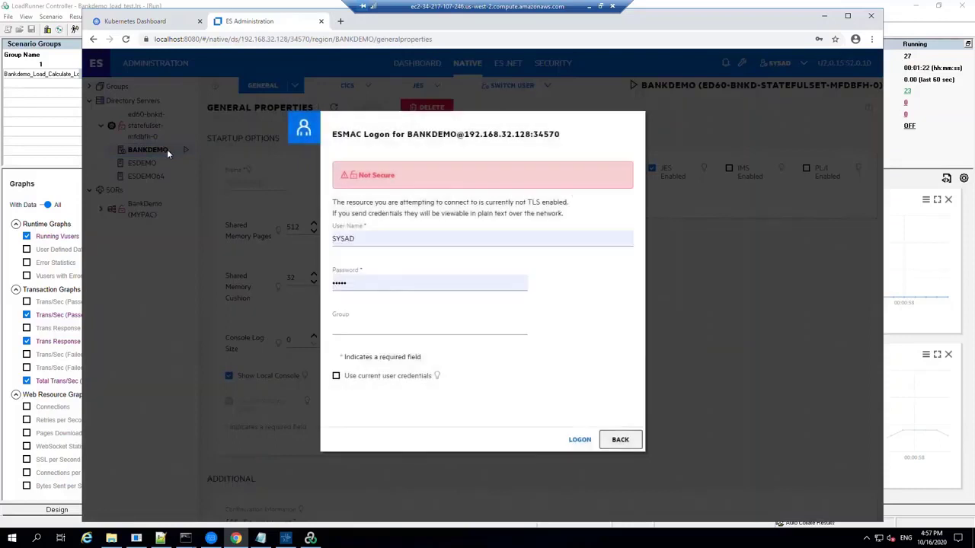
pyautogui.moveTo(579, 439)
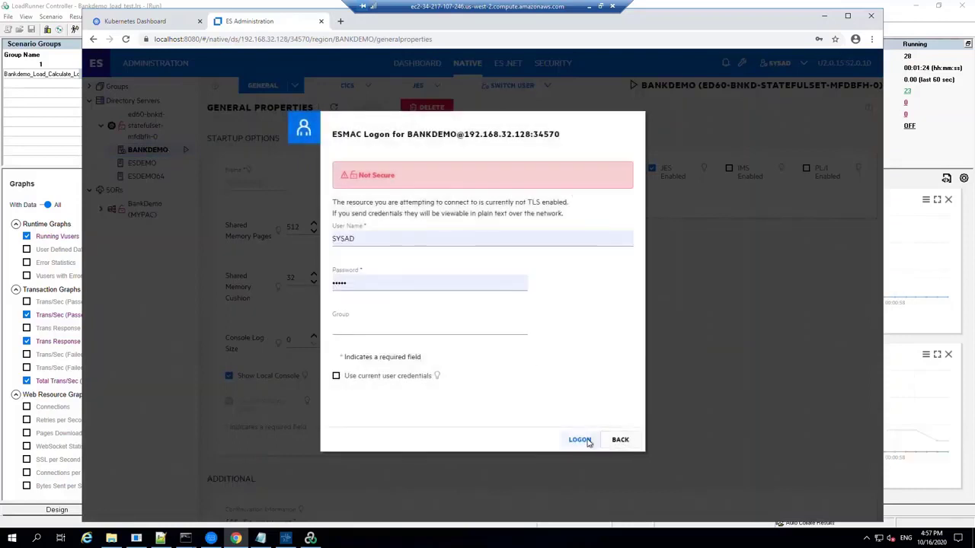
pyautogui.click(579, 439)
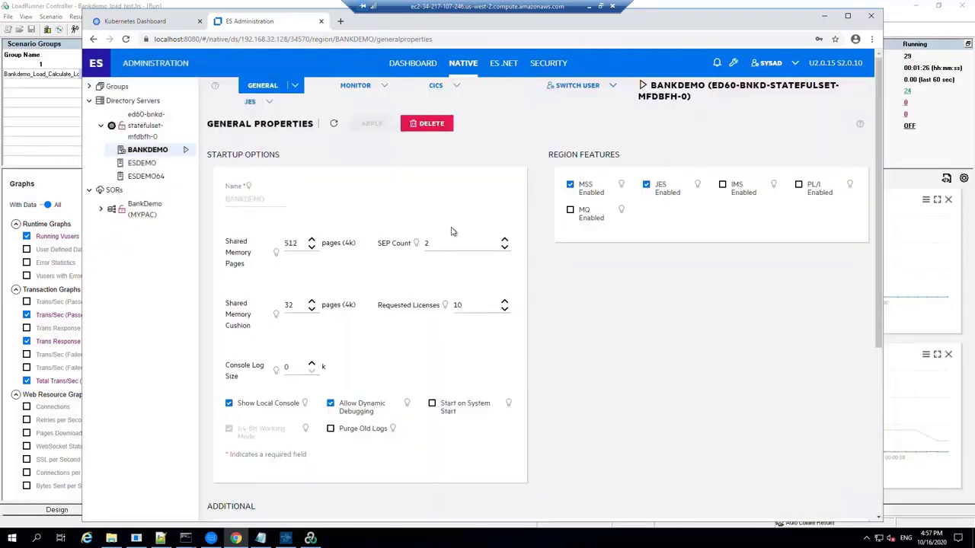
pyautogui.moveTo(402, 206)
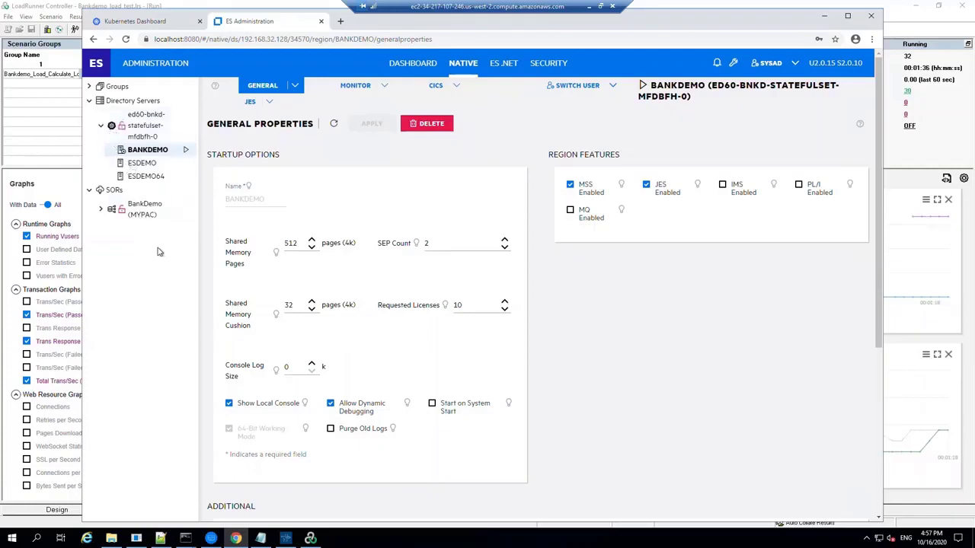
pyautogui.moveTo(153, 262)
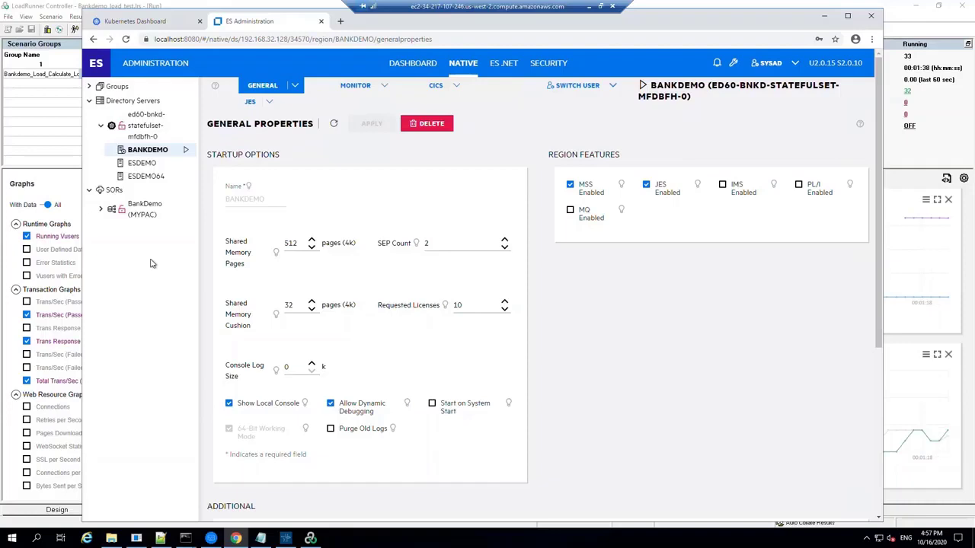
pyautogui.moveTo(152, 263)
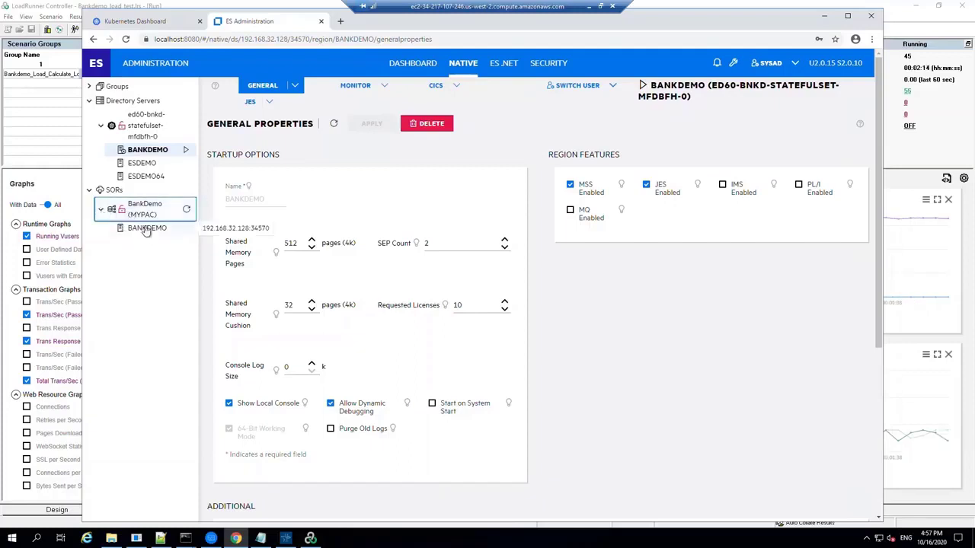
# Step: Collapse and re-expand BankDemo (MYPAC) to reveal three BANKDEMO regions
pyautogui.click(147, 227)
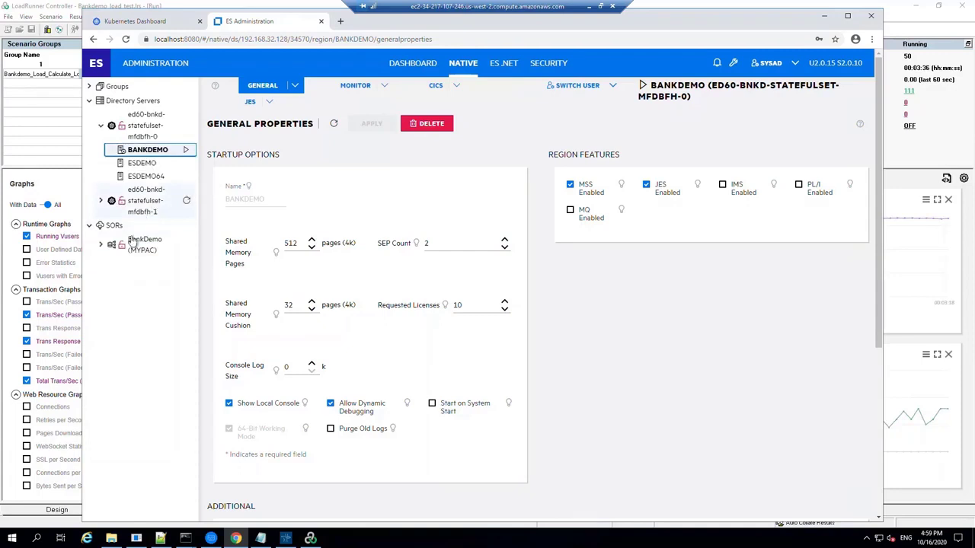
pyautogui.click(101, 243)
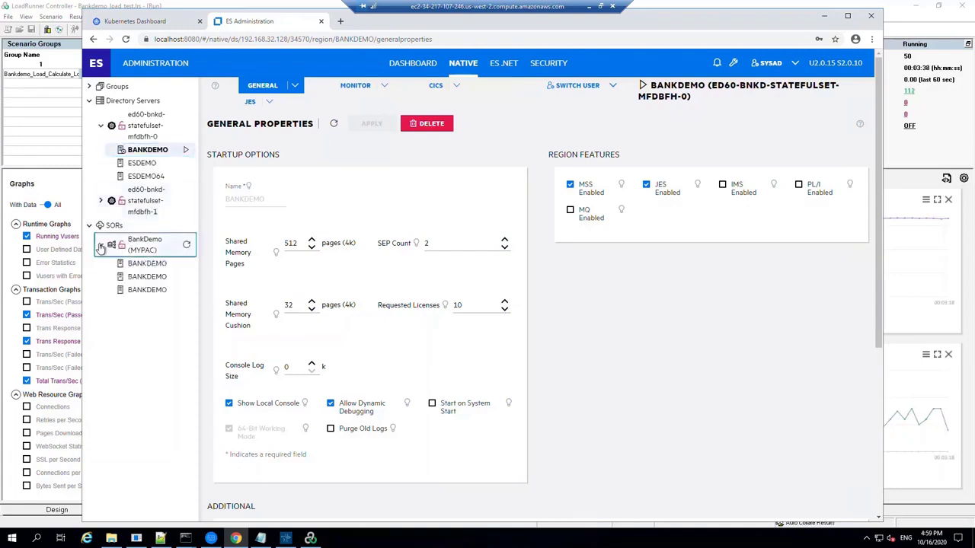